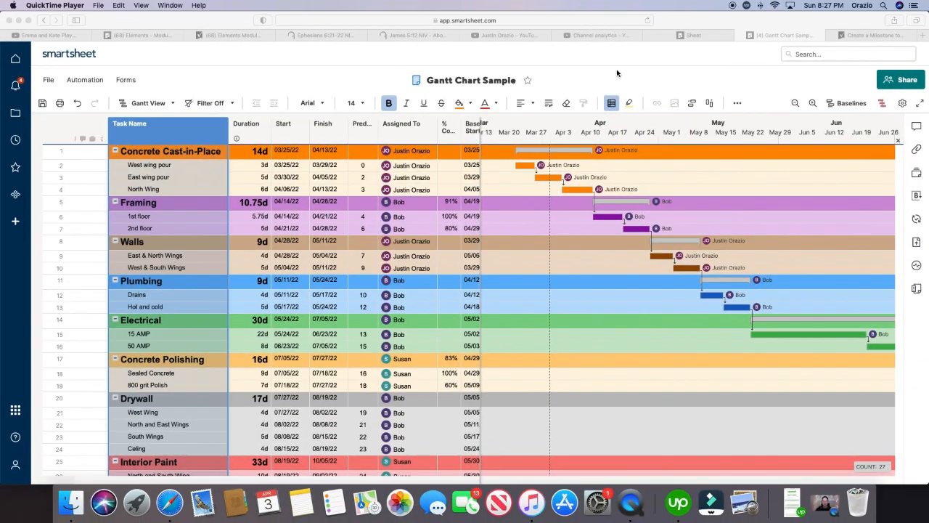
{"action": "mouse_move", "coordinate": [459, 165]}
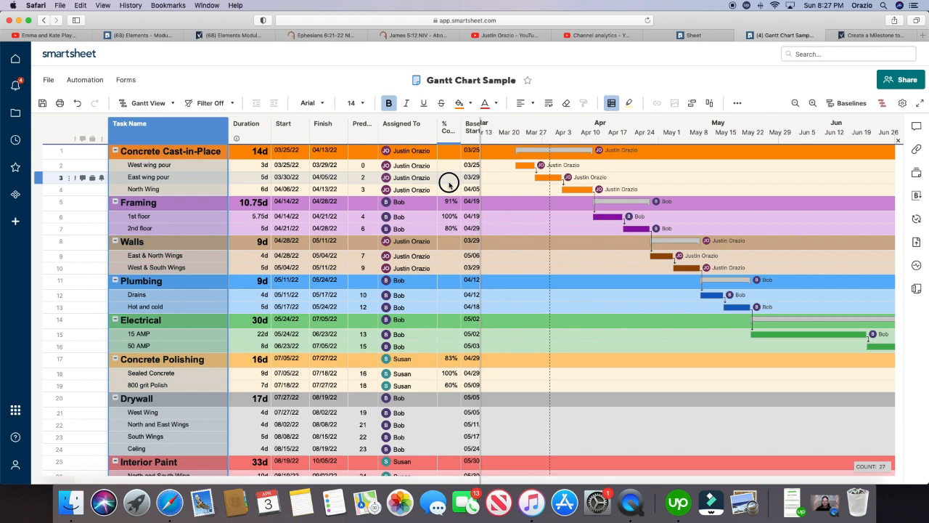
{"action": "mouse_move", "coordinate": [449, 183]}
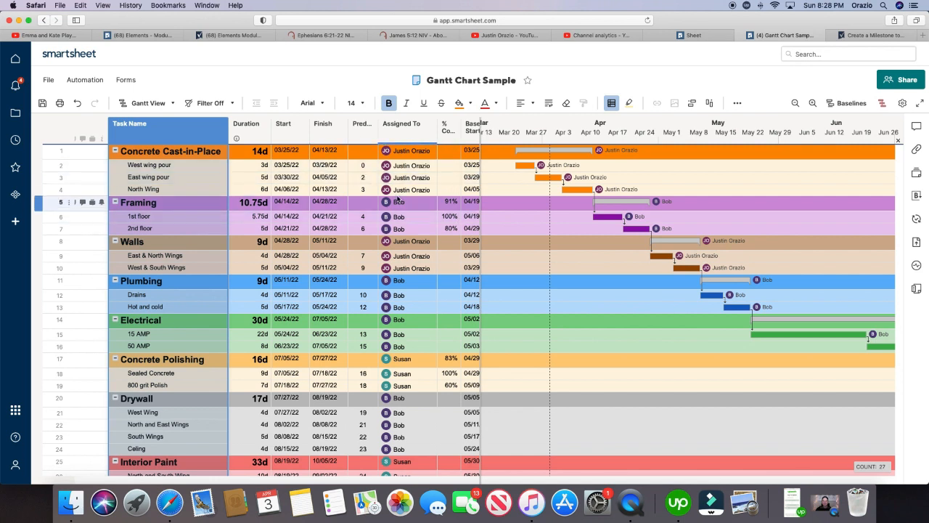
Step: Collapse all phases to show only the eight parent rows, Concrete Cast-in-Place through Interior Paint
{"action": "left_click", "coordinate": [169, 151]}
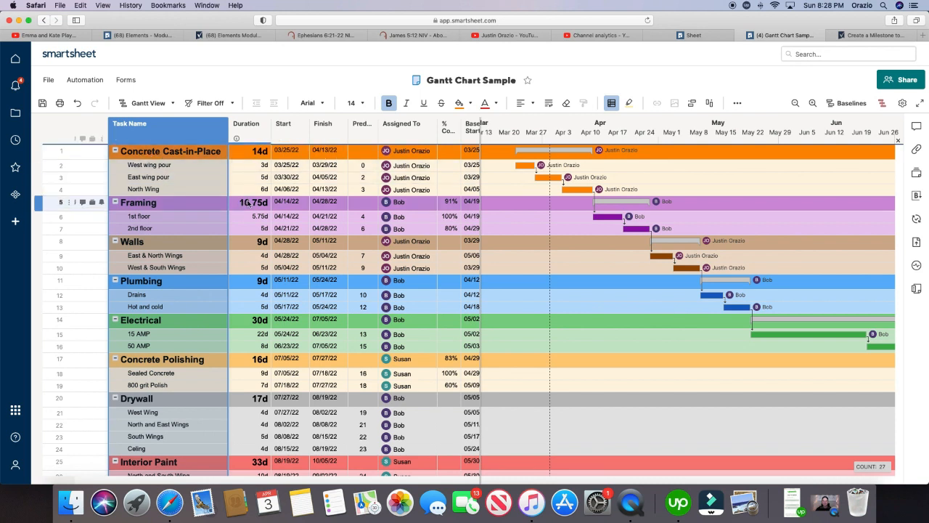
{"action": "left_click", "coordinate": [149, 165]}
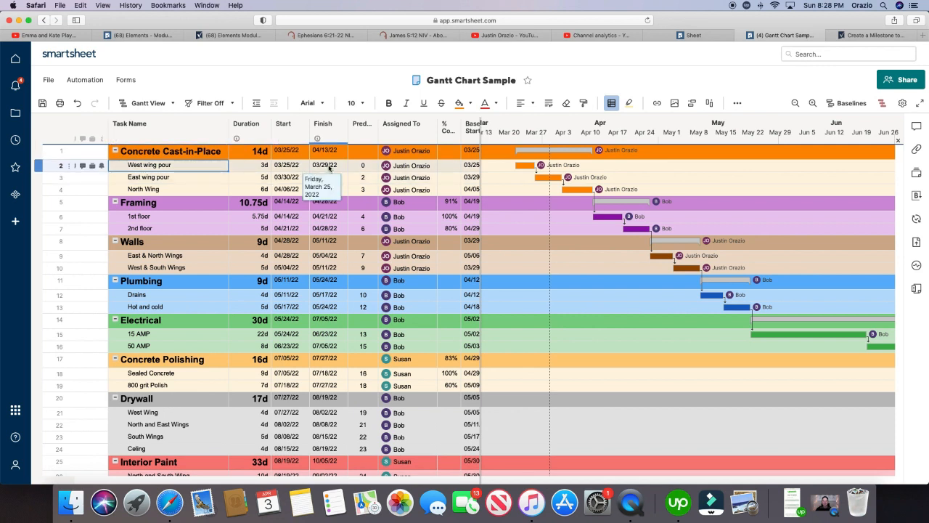
{"action": "left_click", "coordinate": [148, 177]}
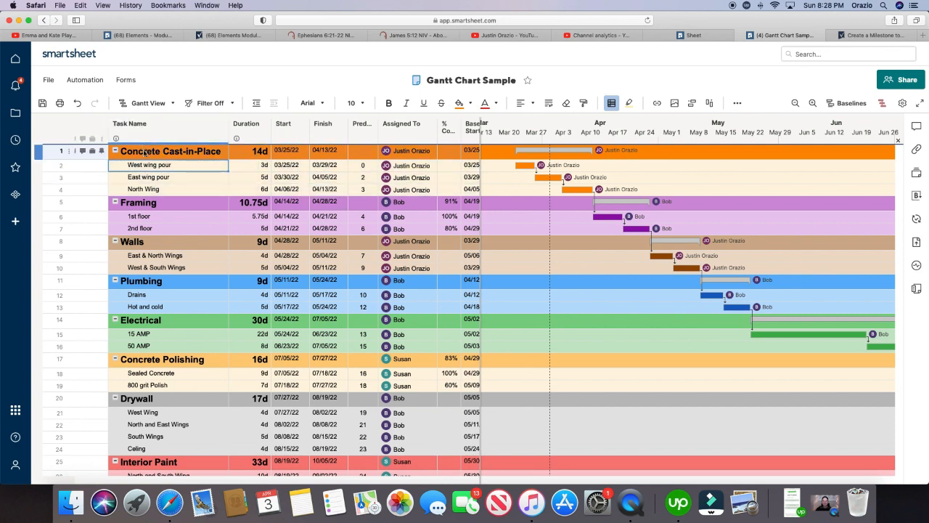
{"action": "right_click", "coordinate": [129, 124]}
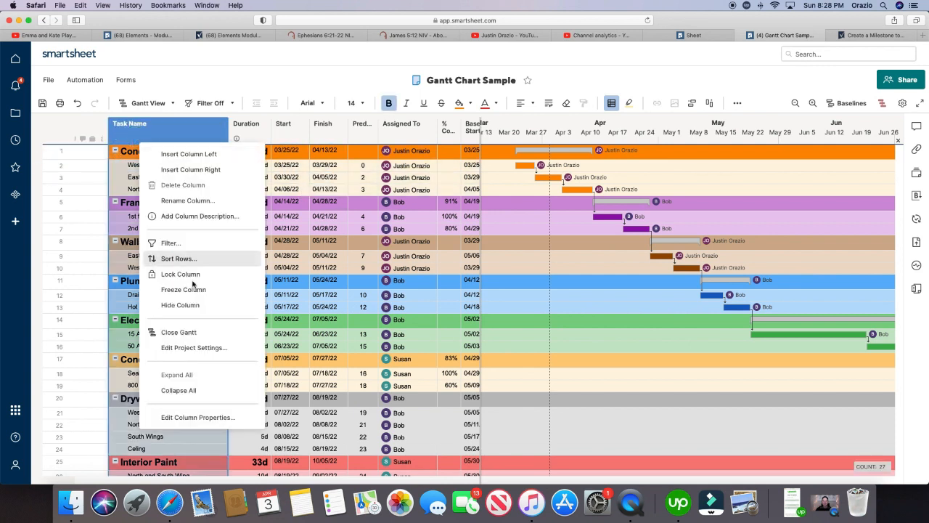
{"action": "left_click", "coordinate": [178, 390]}
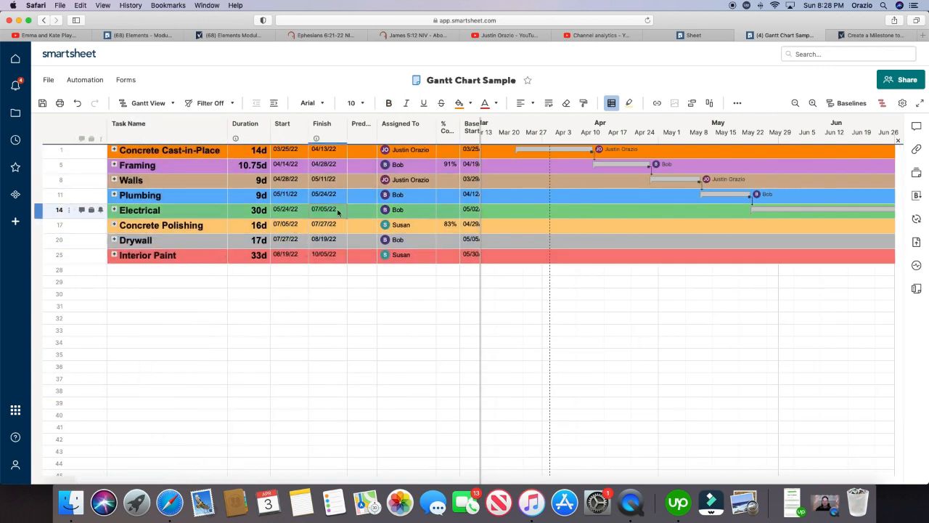
{"action": "mouse_move", "coordinate": [416, 225]}
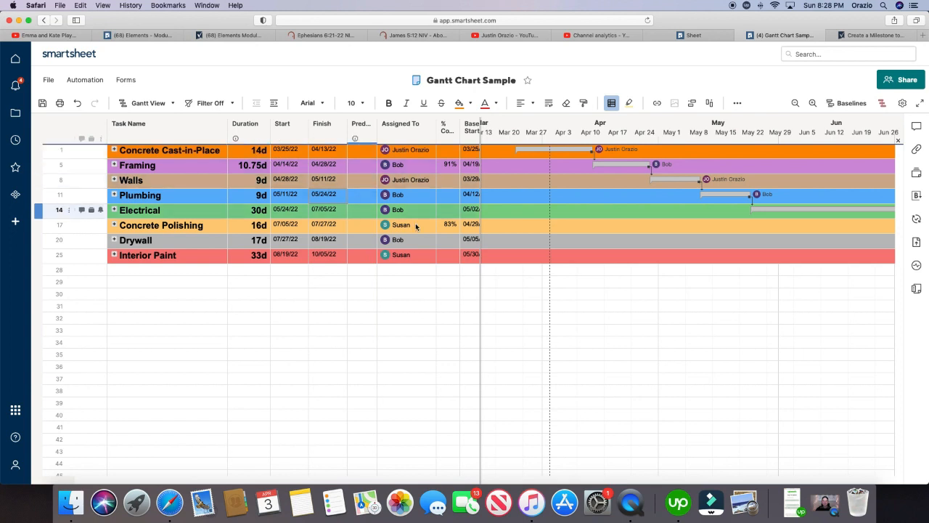
{"action": "left_click", "coordinate": [217, 402]}
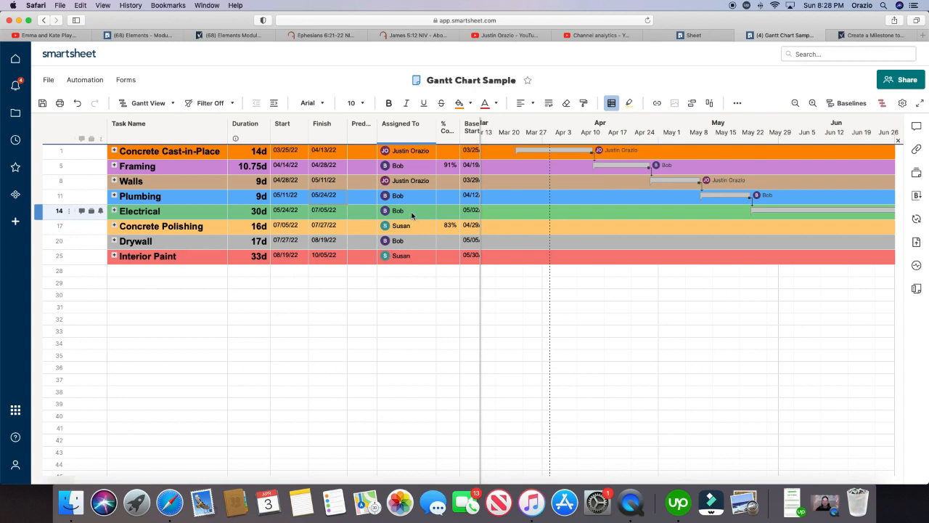
{"action": "left_click", "coordinate": [167, 124]}
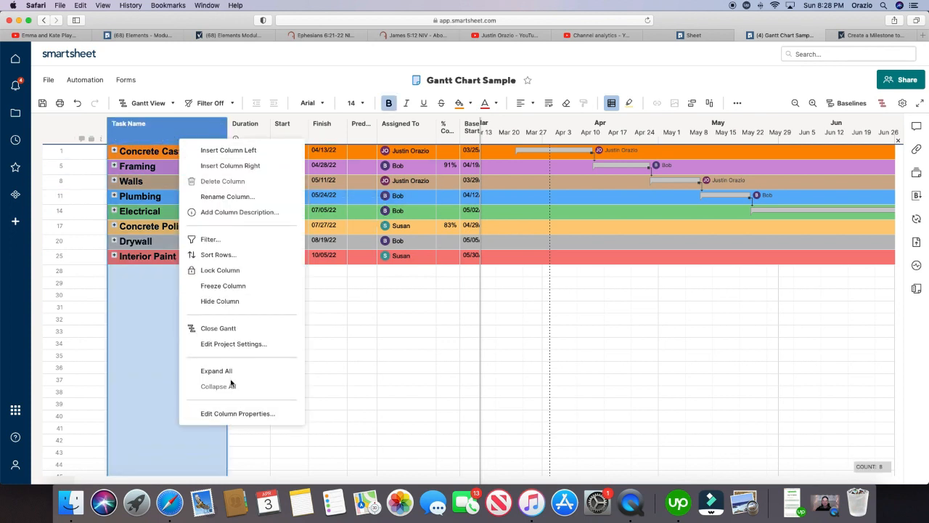
Step: Expand all phases so every subtask row and its timeline bar is visible
{"action": "left_click", "coordinate": [217, 370]}
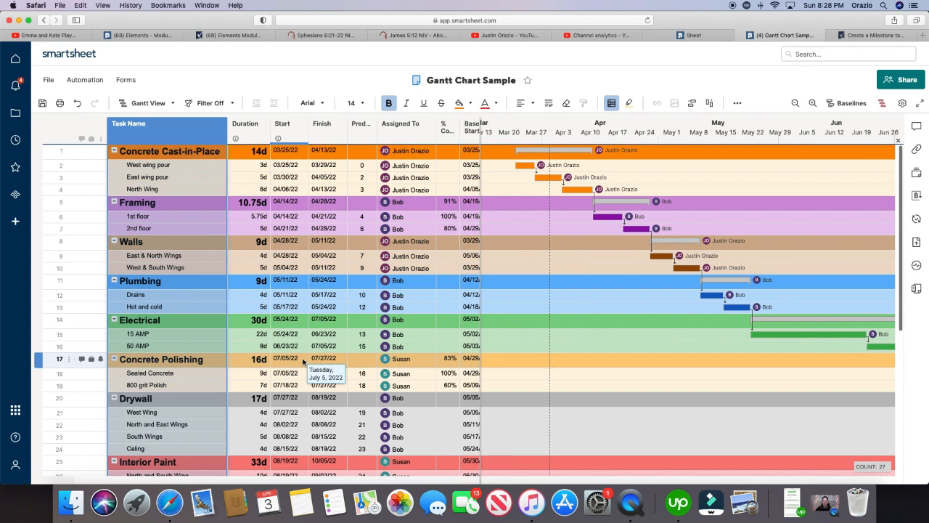
{"action": "left_click", "coordinate": [258, 281]}
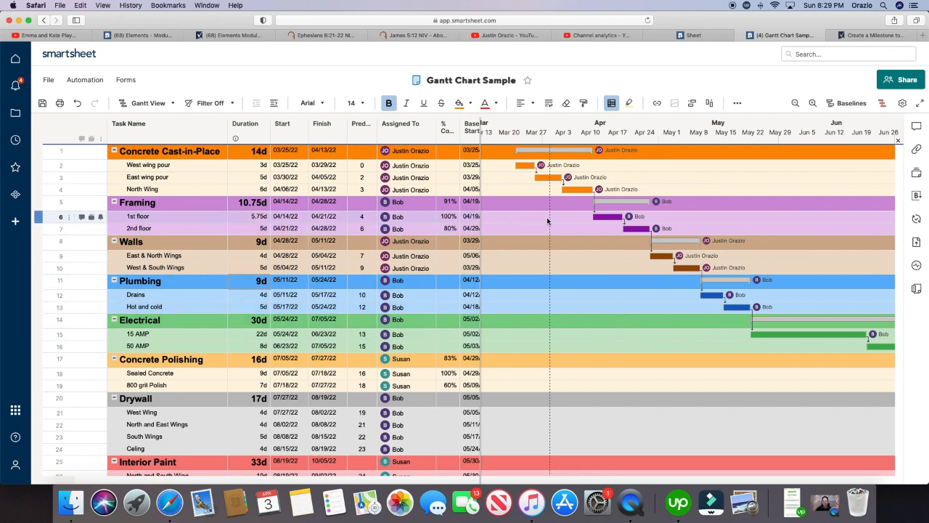
{"action": "mouse_move", "coordinate": [548, 221]}
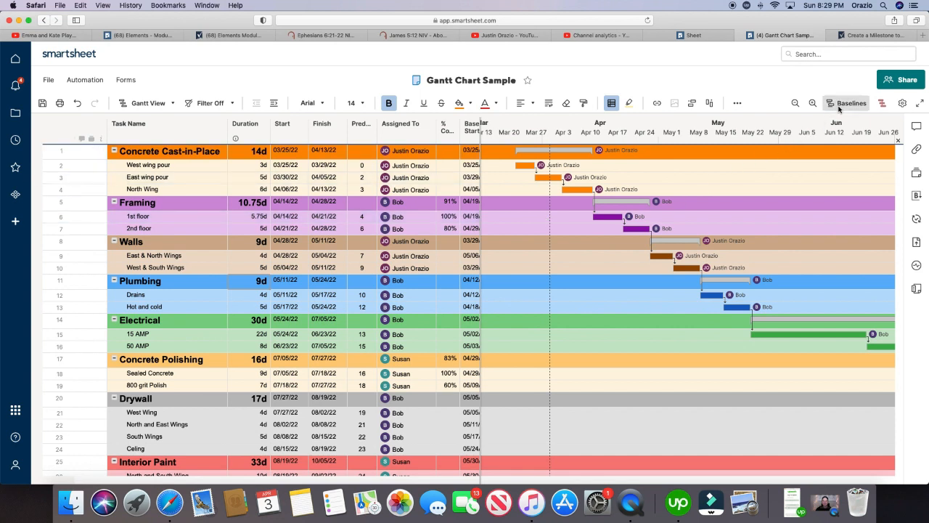
Step: Set a baseline for the 03/25/22–10/05/22 schedule, with baseline shown in the Gantt
{"action": "left_click", "coordinate": [848, 102]}
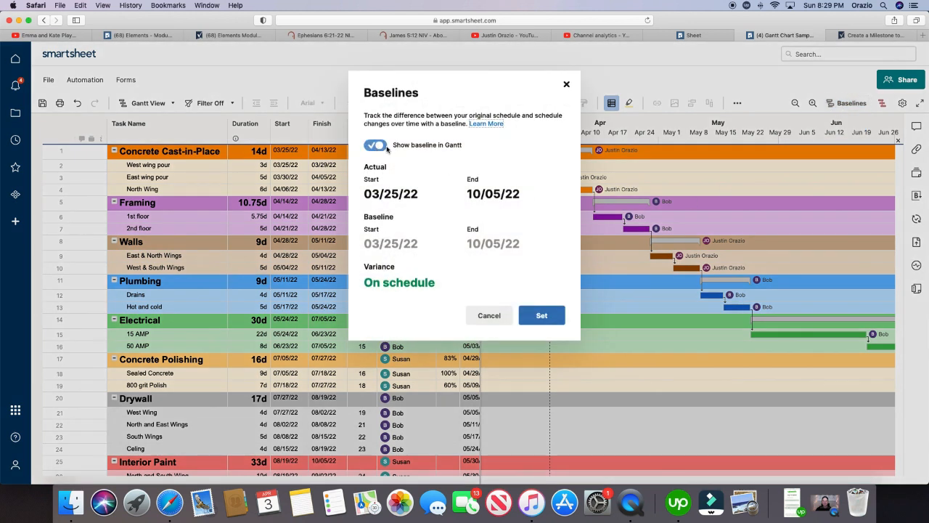
{"action": "left_click", "coordinate": [377, 144]}
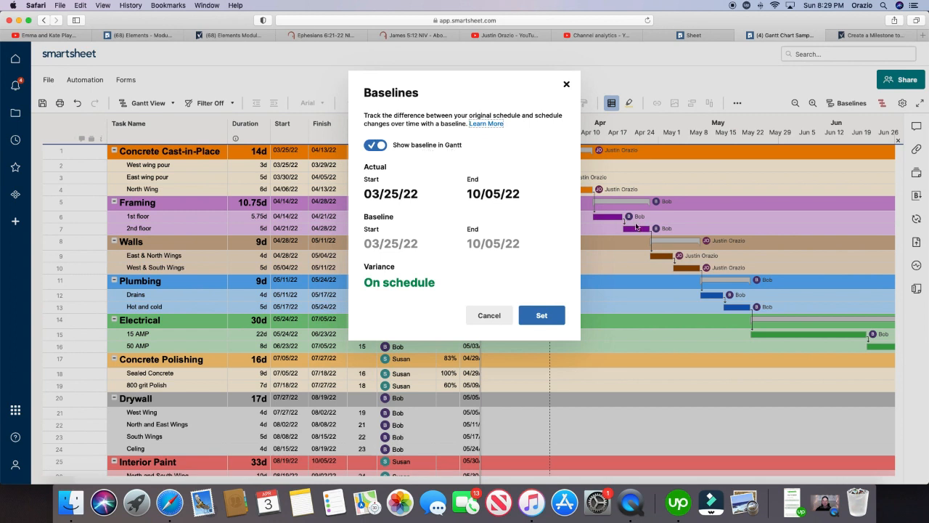
{"action": "mouse_move", "coordinate": [654, 241]}
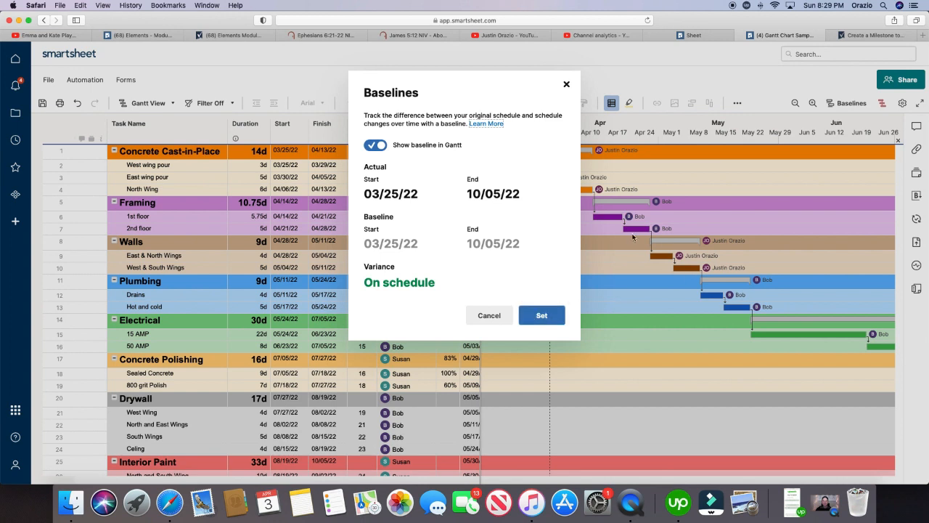
{"action": "mouse_move", "coordinate": [434, 217]}
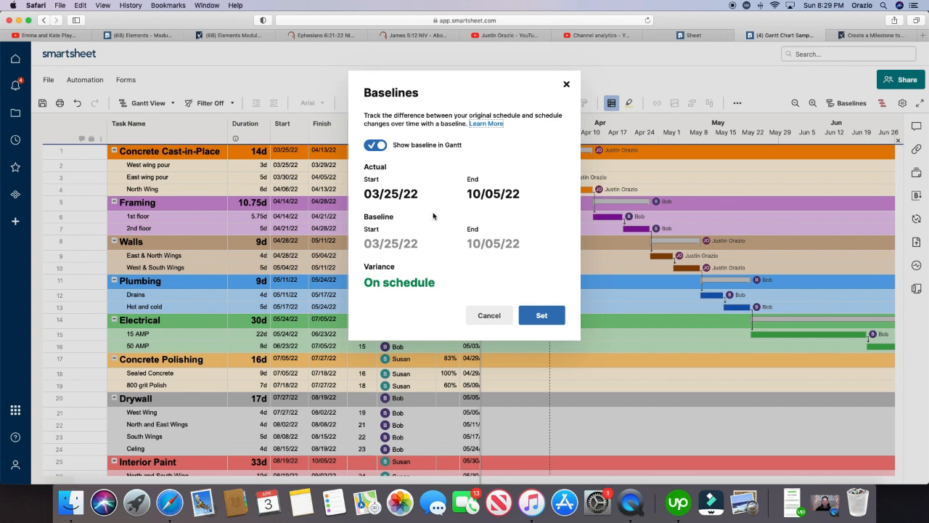
{"action": "mouse_move", "coordinate": [388, 287]}
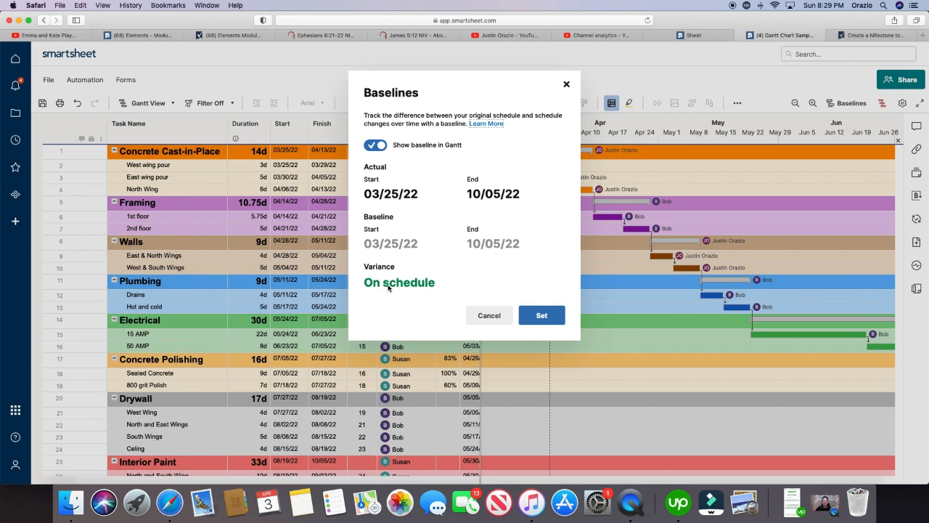
{"action": "mouse_move", "coordinate": [402, 237]}
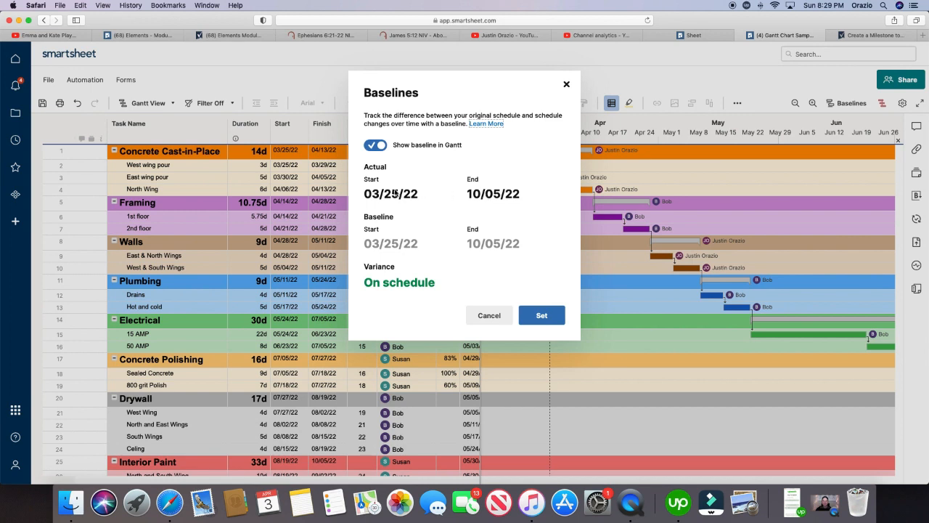
{"action": "mouse_move", "coordinate": [497, 195]}
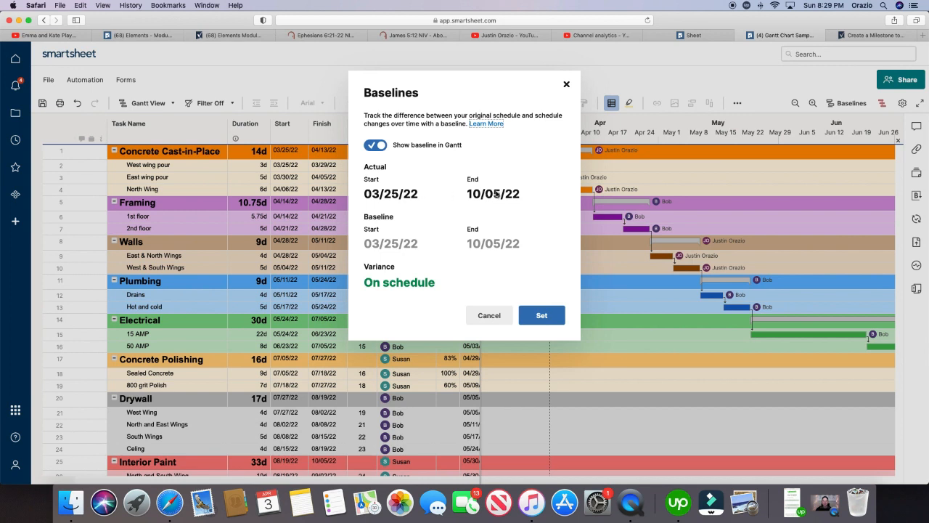
{"action": "mouse_move", "coordinate": [397, 243]}
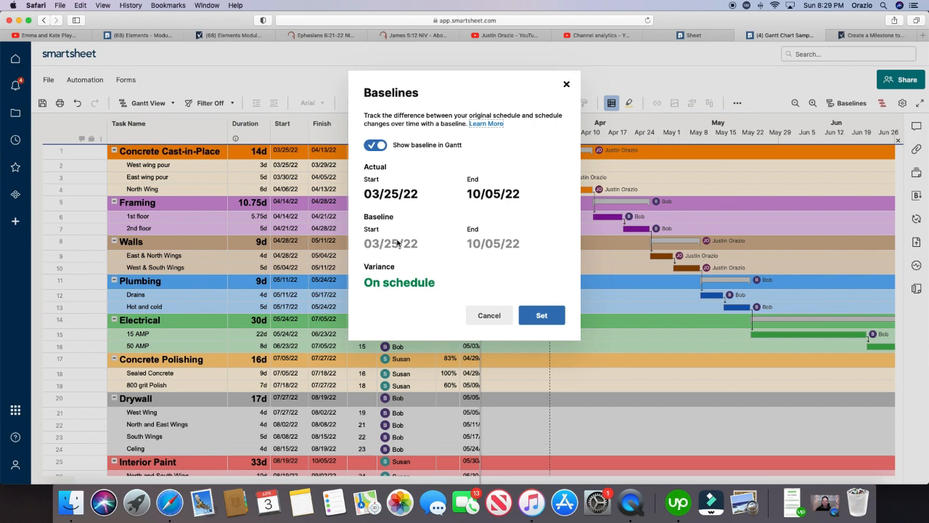
{"action": "mouse_move", "coordinate": [497, 196]}
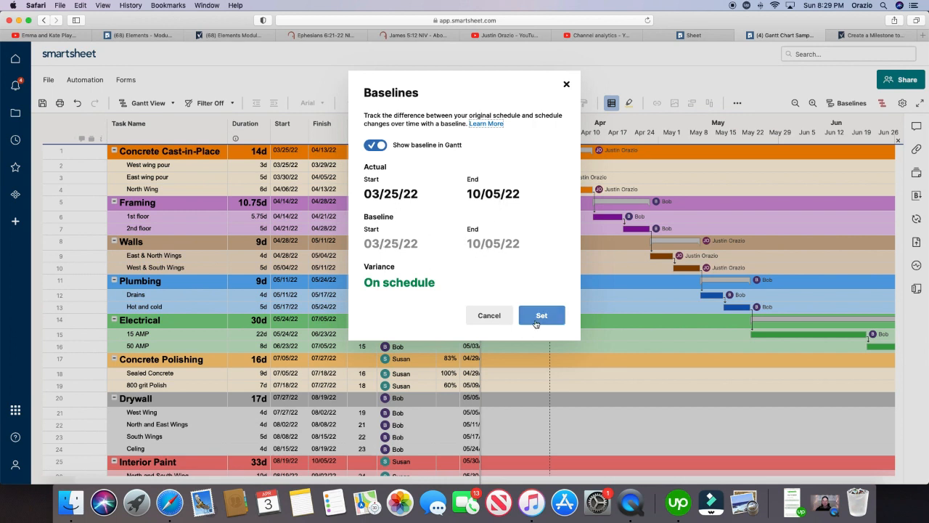
{"action": "left_click", "coordinate": [541, 315]}
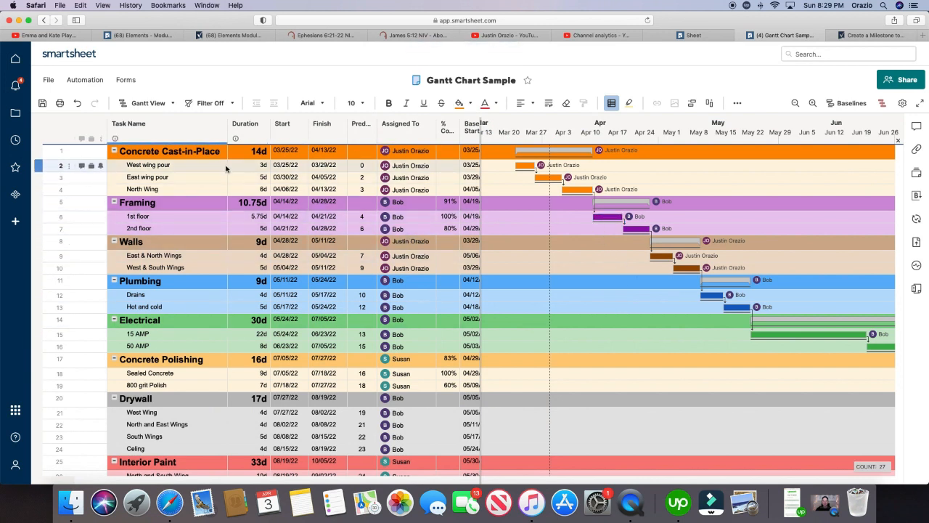
Step: Set West wing pour to 10 days and check the seven-day slip against the baseline
{"action": "left_click", "coordinate": [263, 165]}
{"action": "type", "text": "10"}
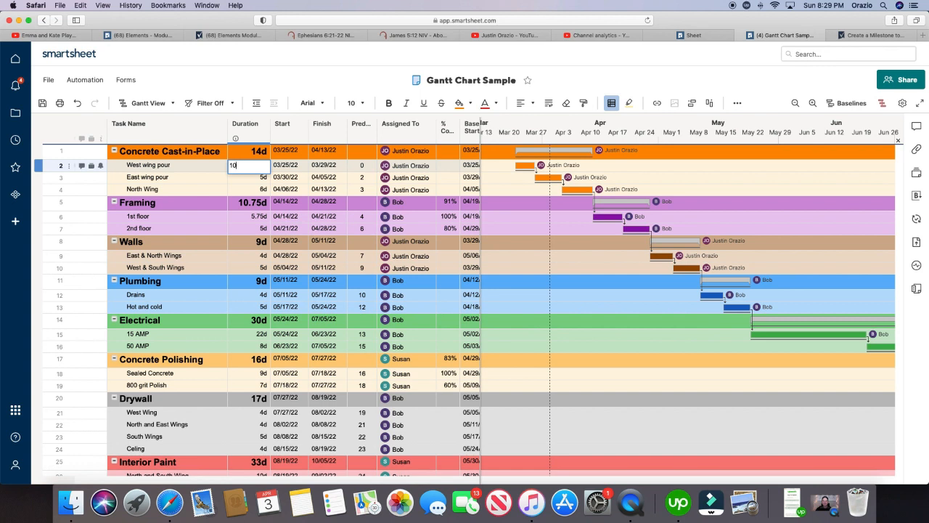
{"action": "key", "text": "Return"}
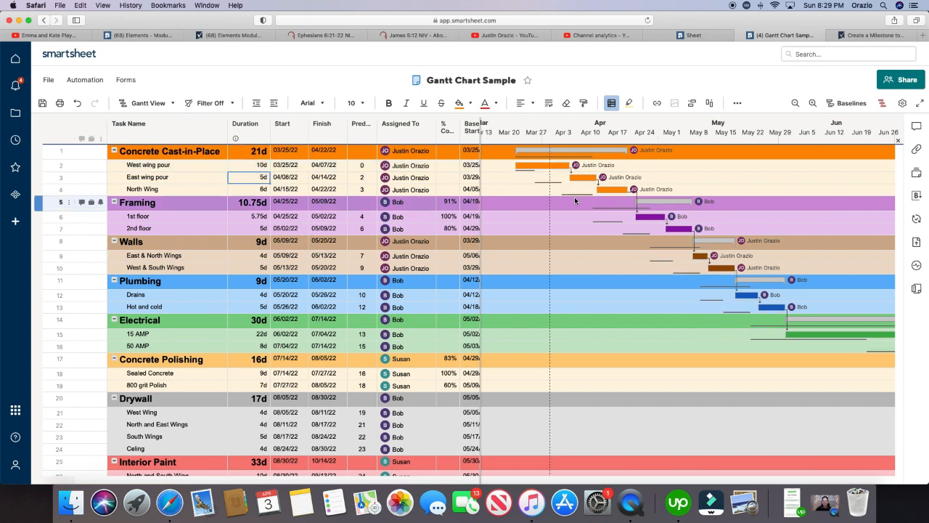
{"action": "left_click", "coordinate": [154, 255]}
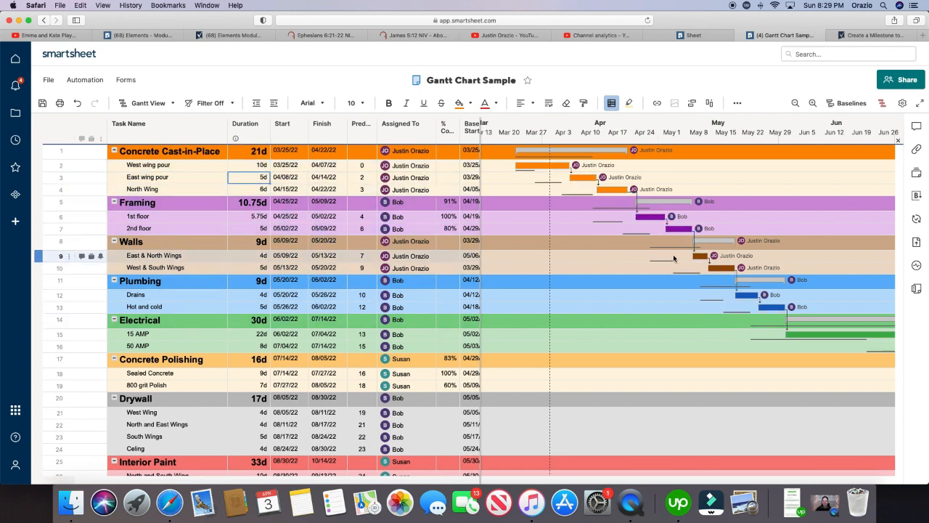
{"action": "left_click", "coordinate": [846, 102]}
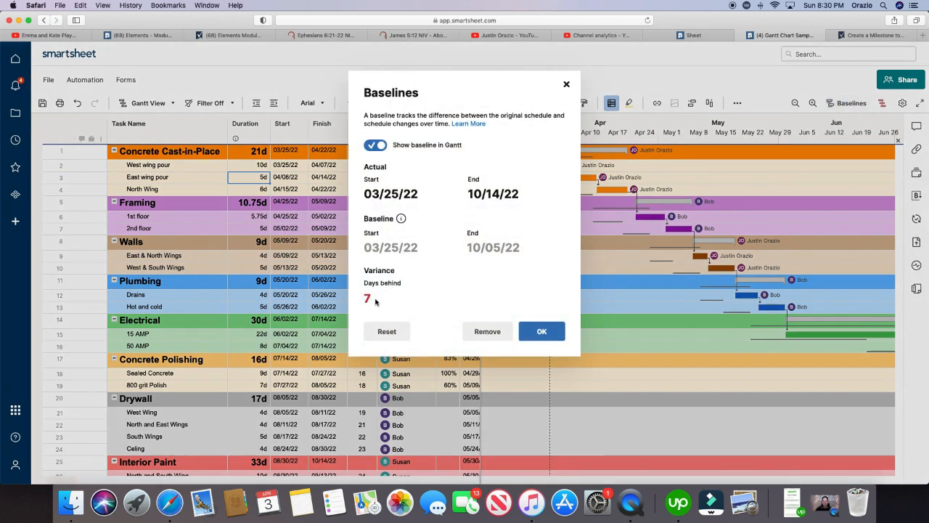
{"action": "mouse_move", "coordinate": [408, 214]}
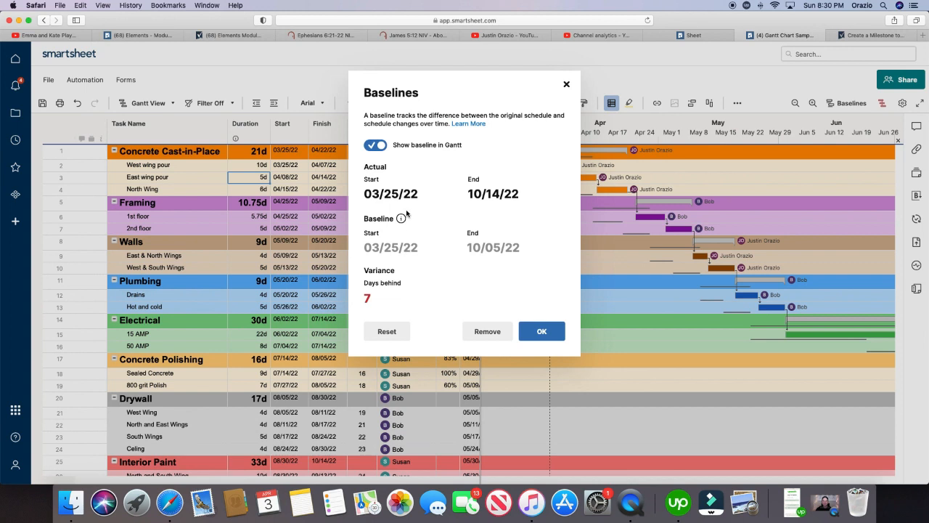
{"action": "mouse_move", "coordinate": [493, 205]}
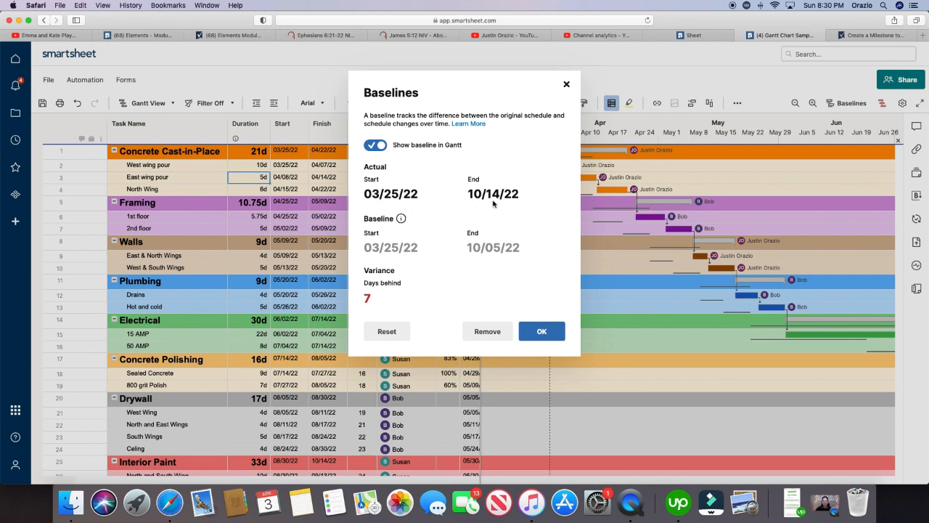
{"action": "mouse_move", "coordinate": [496, 256]}
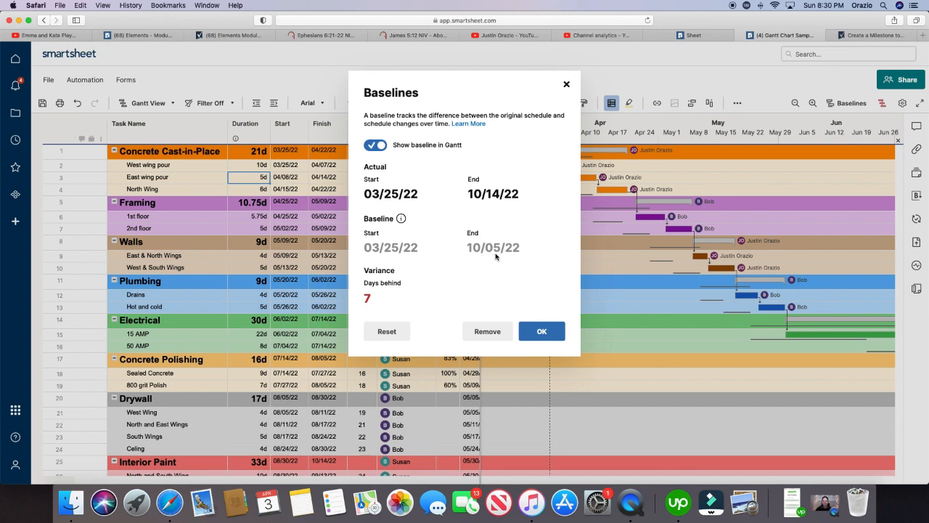
{"action": "mouse_move", "coordinate": [542, 331]}
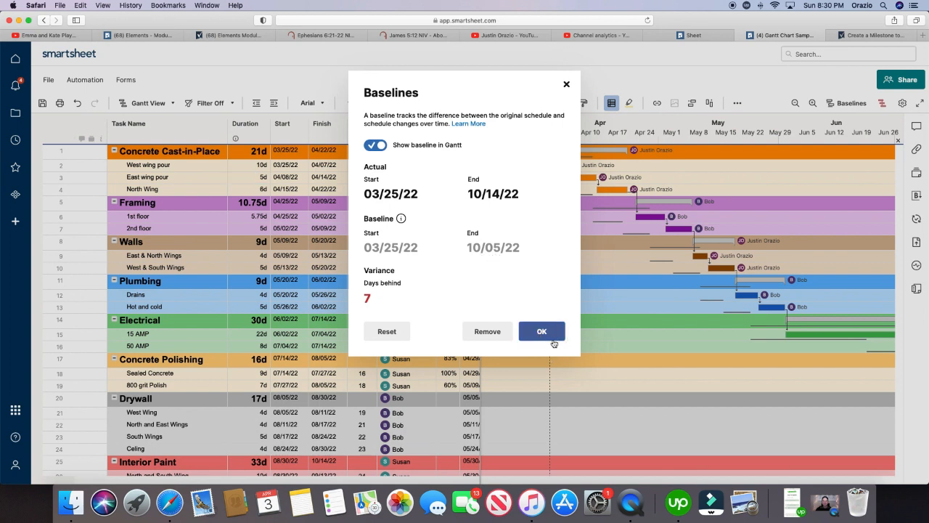
{"action": "left_click", "coordinate": [542, 331]}
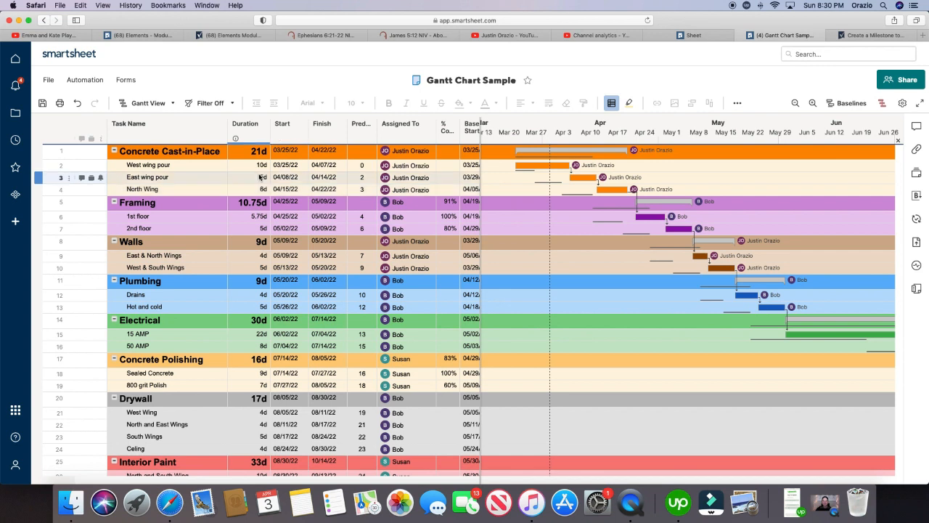
Step: Set Drains and Hot and cold to 1 day each, confirming the on-schedule 10/05/22 end
{"action": "left_click", "coordinate": [235, 424]}
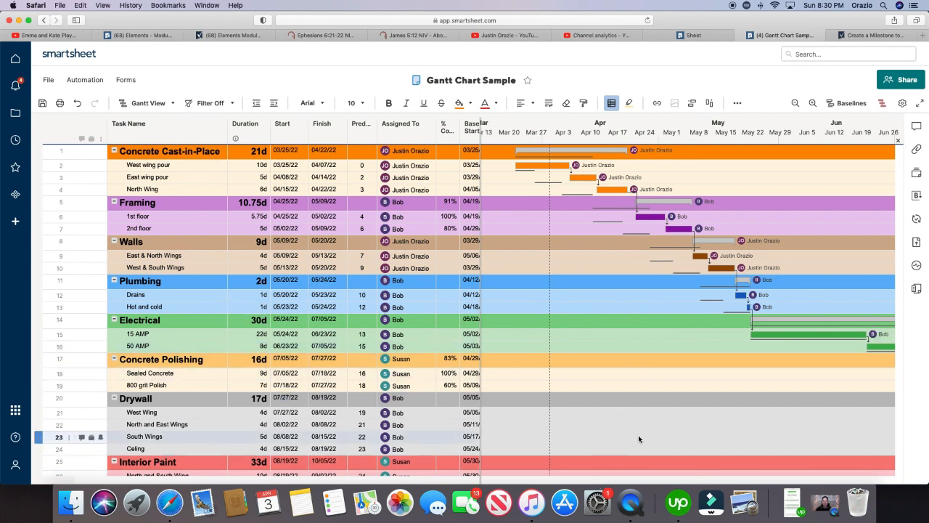
{"action": "scroll", "scroll_direction": "right", "scroll_amount": 3}
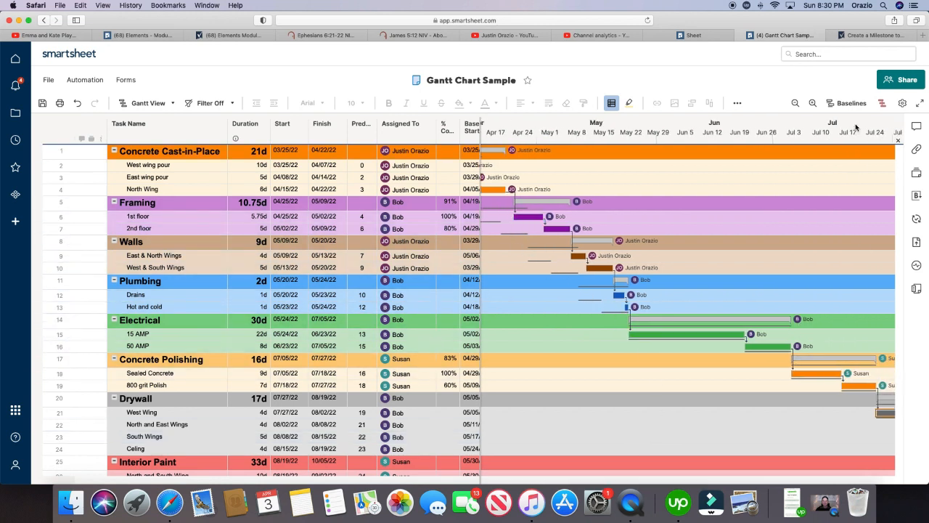
{"action": "left_click", "coordinate": [846, 102]}
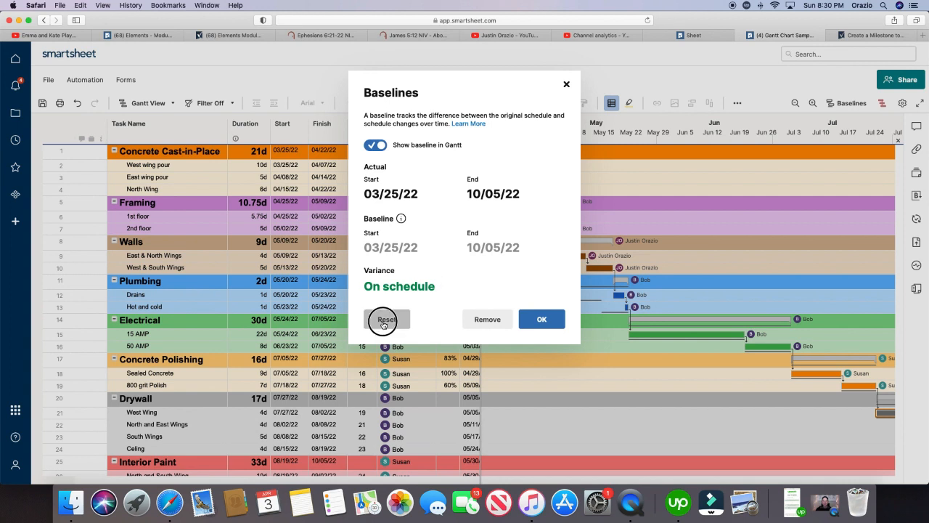
Step: Reset the baseline to the current schedule and verify it reads 03/25/22–10/05/22
{"action": "left_click", "coordinate": [387, 320]}
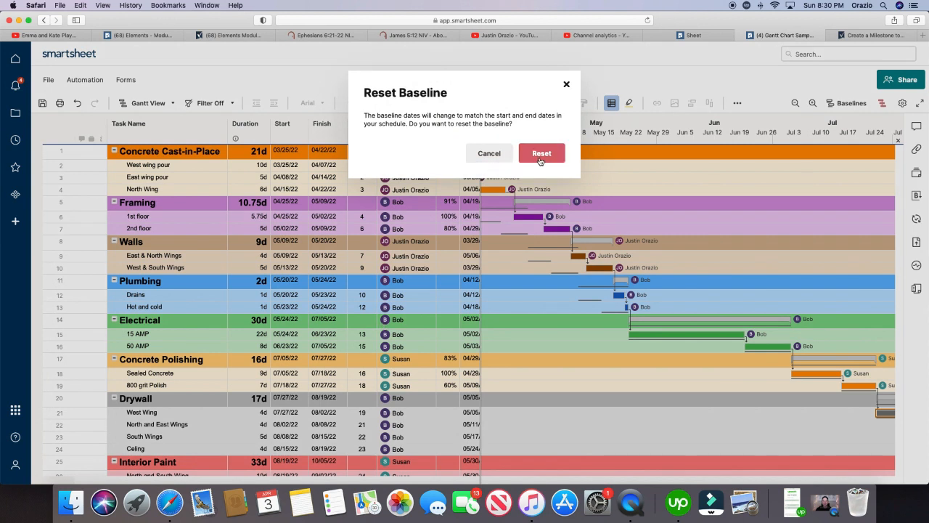
{"action": "left_click", "coordinate": [541, 153]}
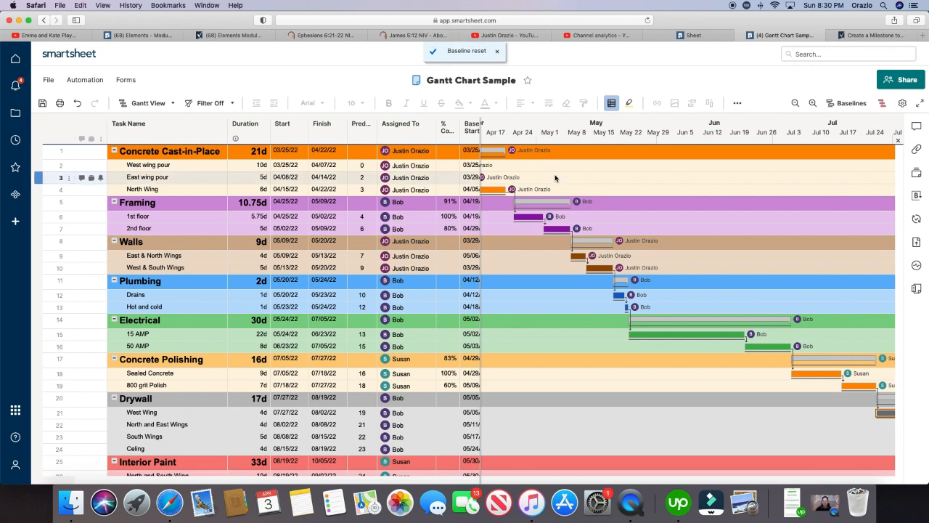
{"action": "left_click", "coordinate": [848, 103]}
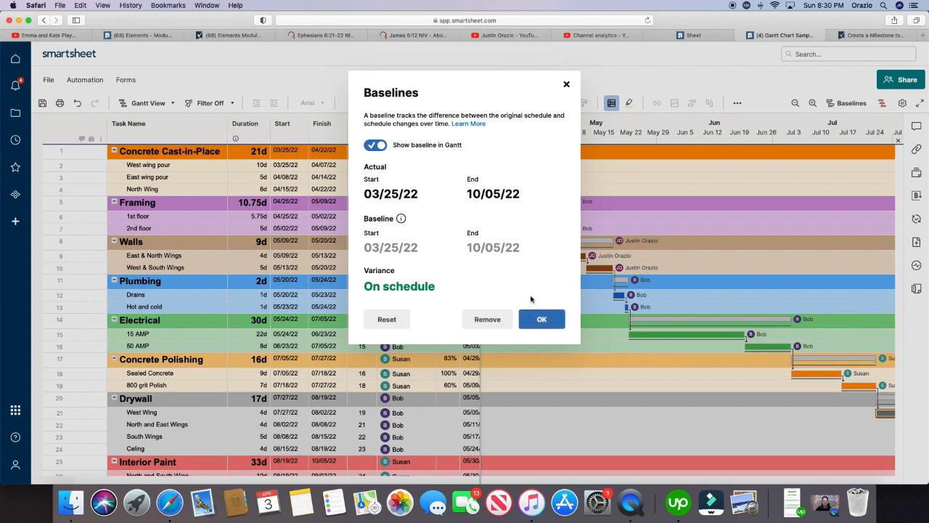
{"action": "mouse_move", "coordinate": [509, 205]}
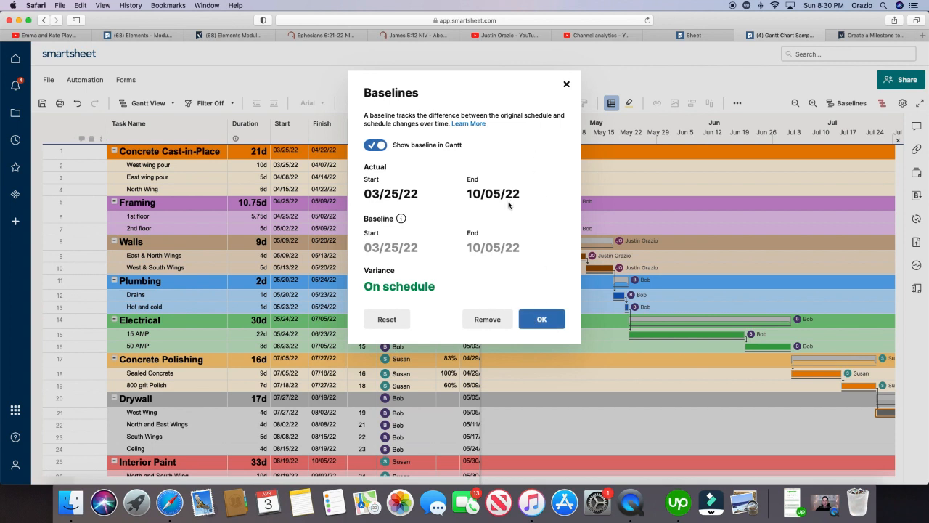